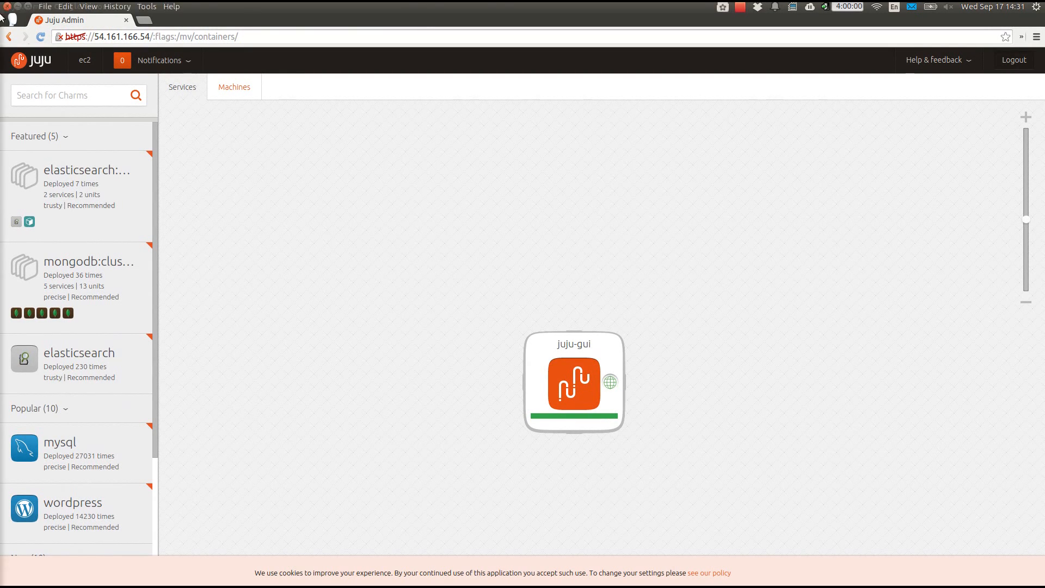
# Add the Ghost and MySQL charms to the canvas from the charm search.
pyautogui.write('gh')
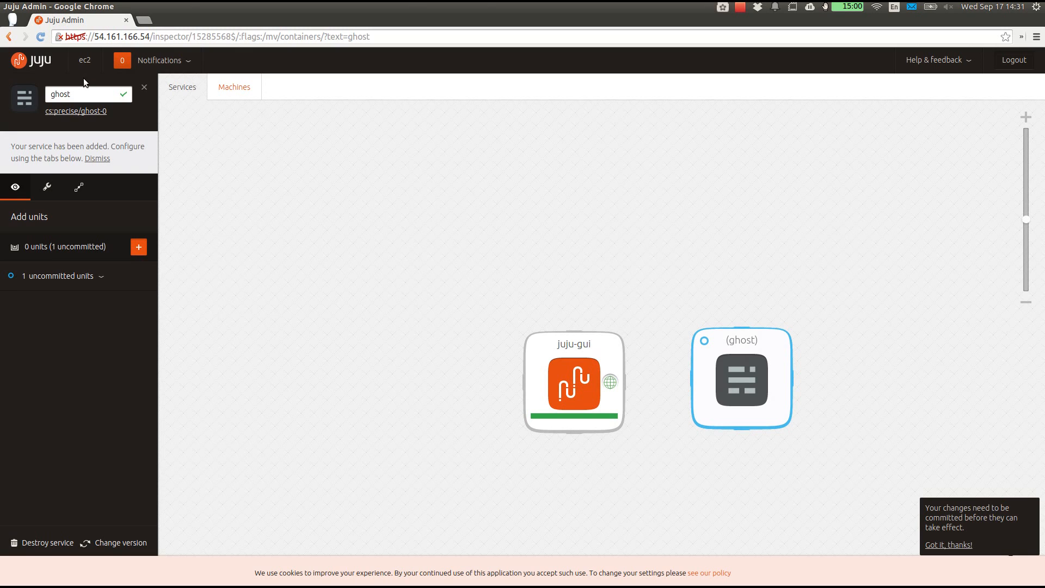
pyautogui.click(79, 95)
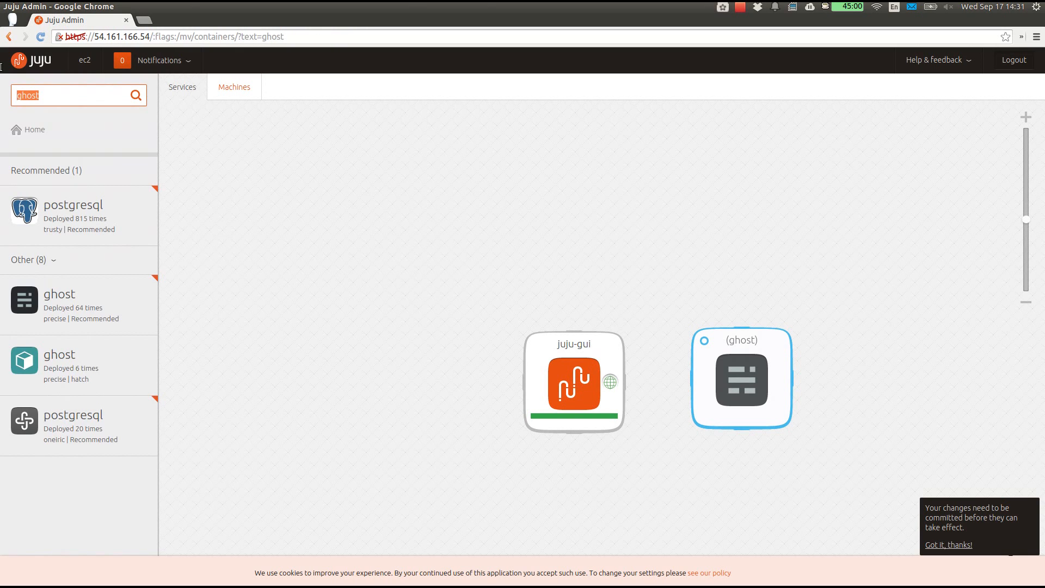
pyautogui.write('mysql')
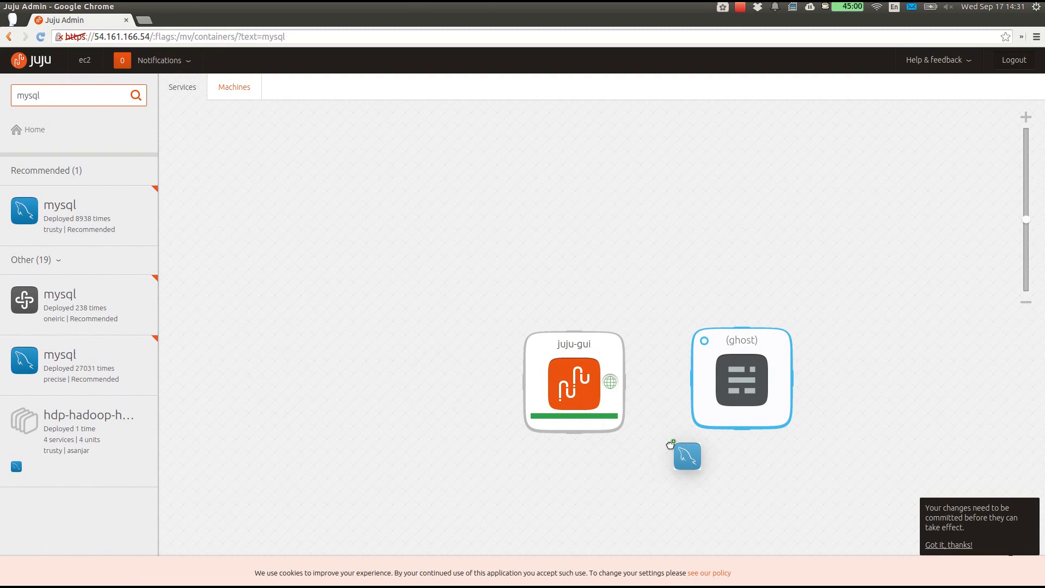
pyautogui.moveTo(687, 456); pyautogui.dragTo(747, 493)
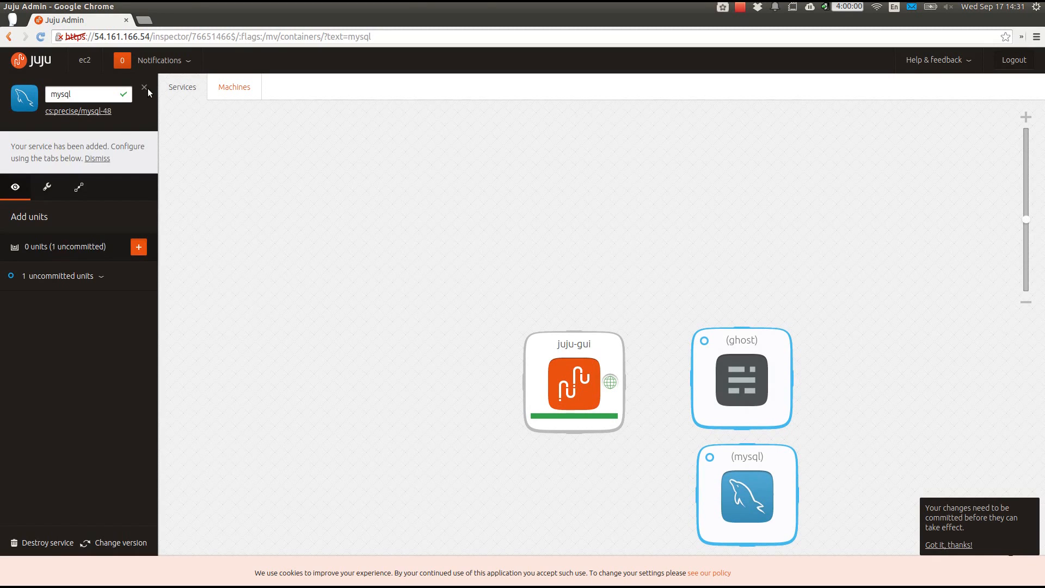
pyautogui.click(145, 88)
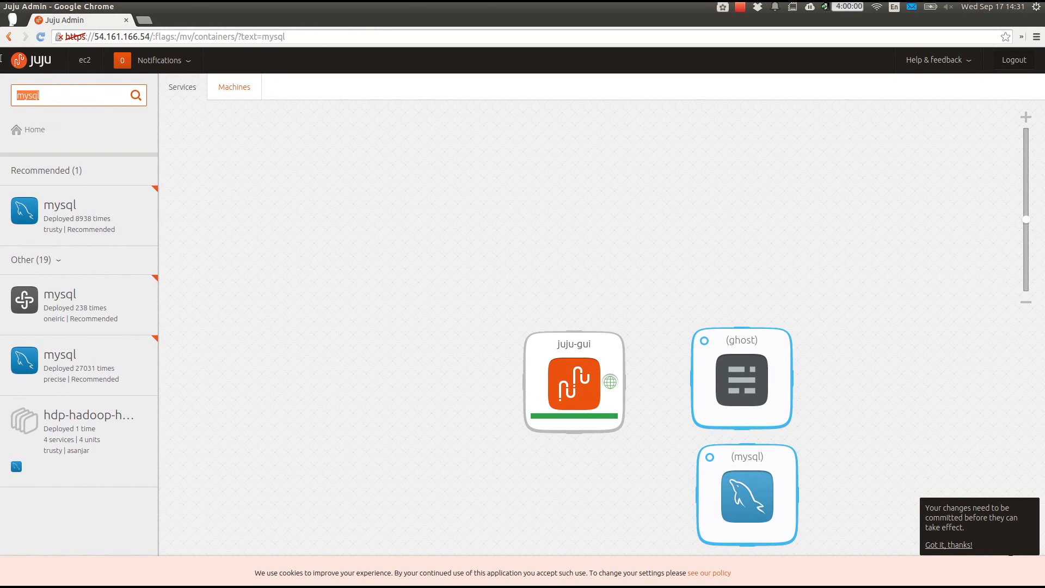
# Add the HAProxy charm to the canvas from the charm search.
pyautogui.write('haproxy')
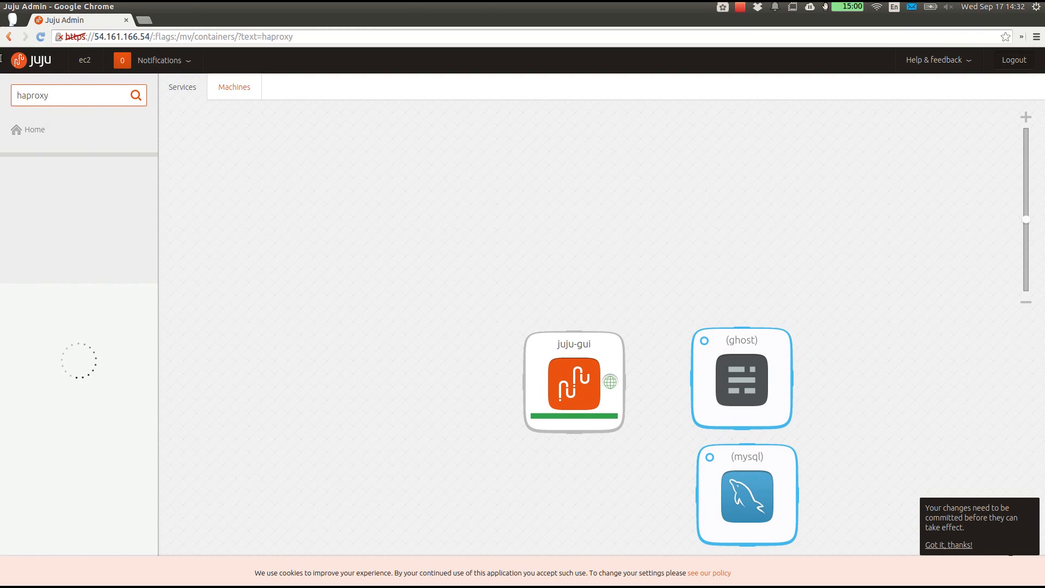
pyautogui.click(137, 94)
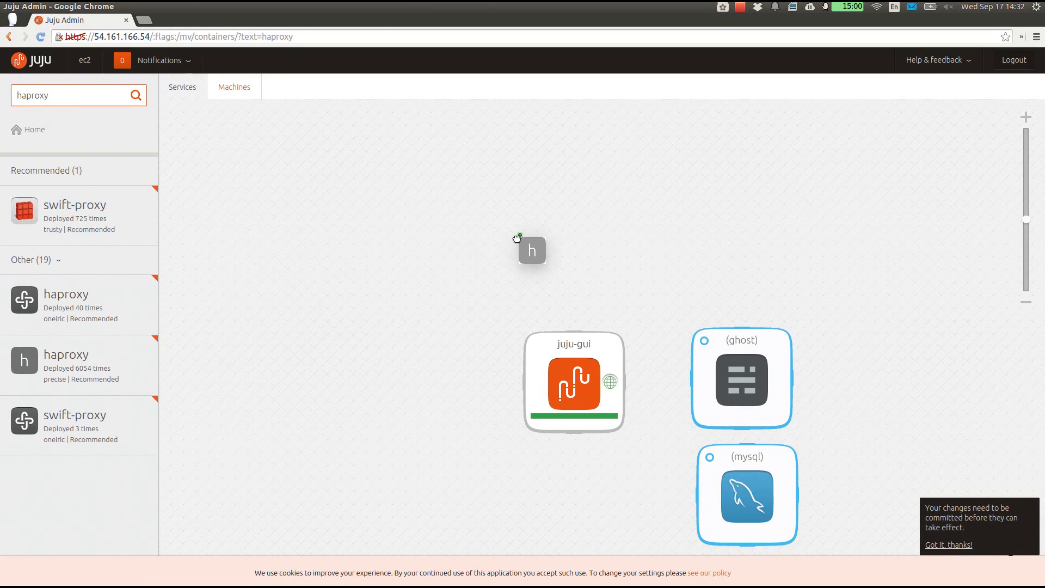
pyautogui.moveTo(532, 251); pyautogui.dragTo(715, 228)
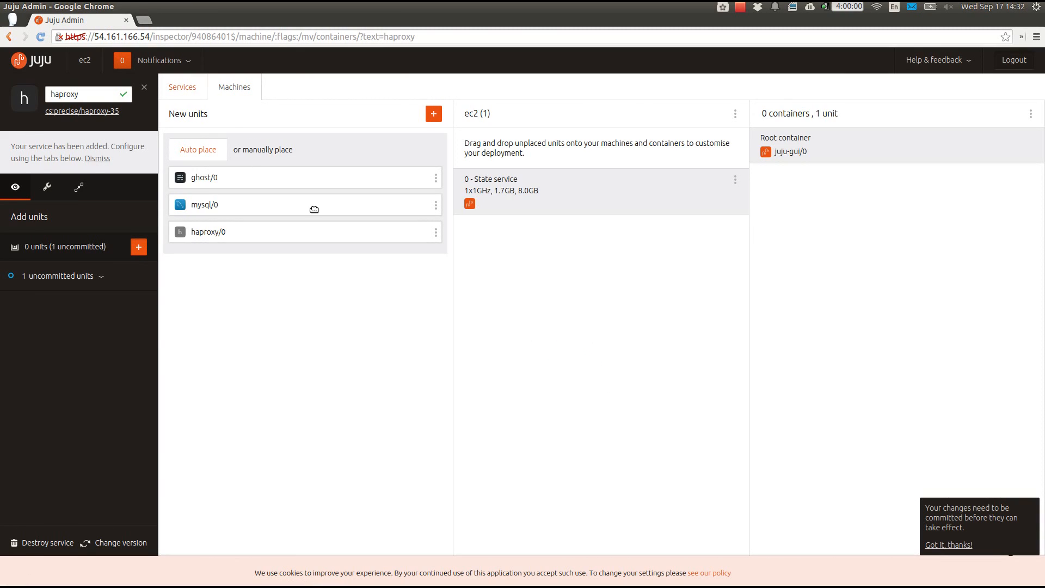
pyautogui.moveTo(391, 353)
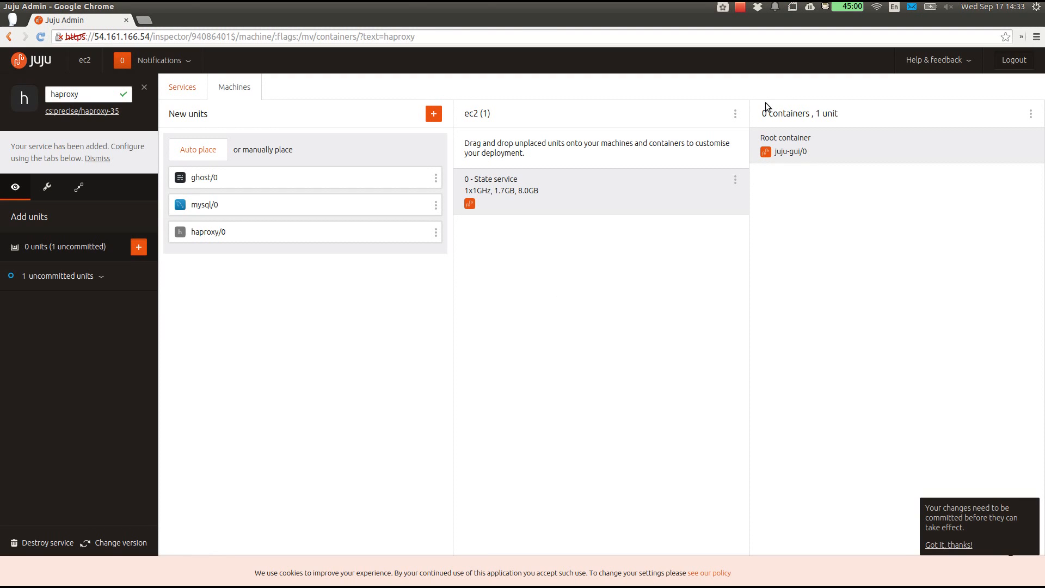
# Create a new ec2 machine constrained to 2048 MB RAM.
pyautogui.click(735, 113)
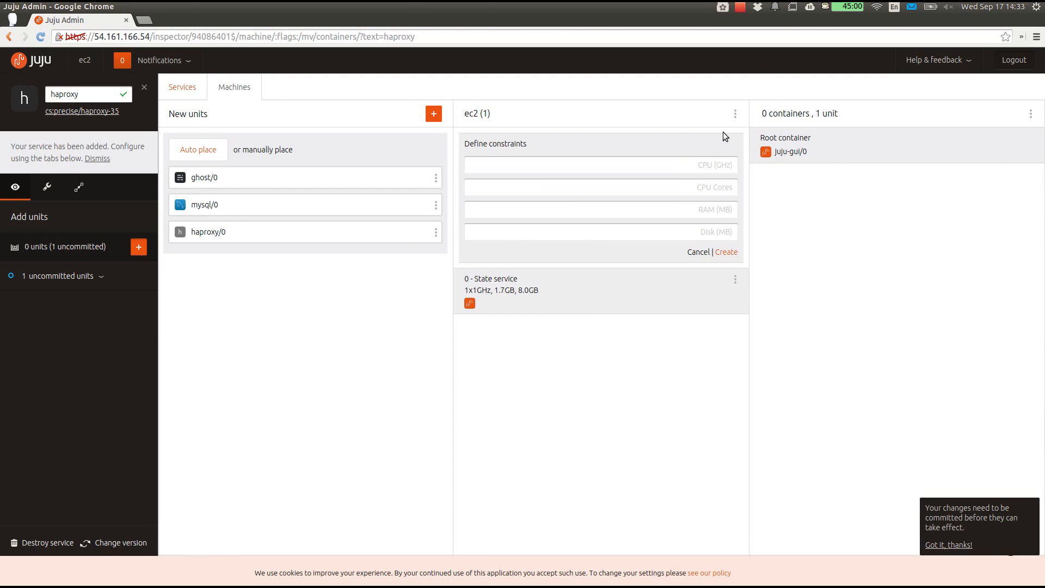
pyautogui.click(599, 209)
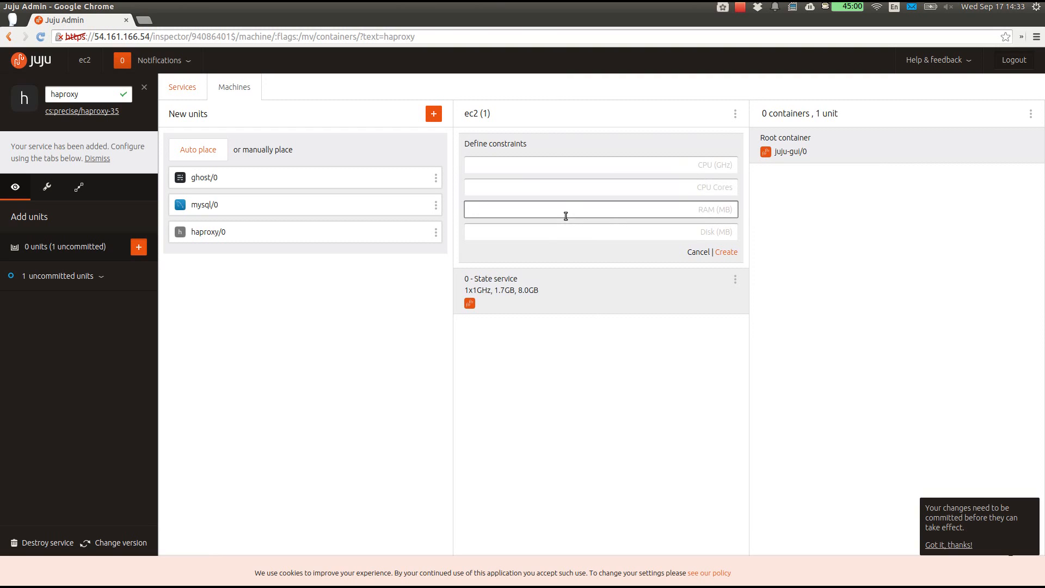
pyautogui.write('2048')
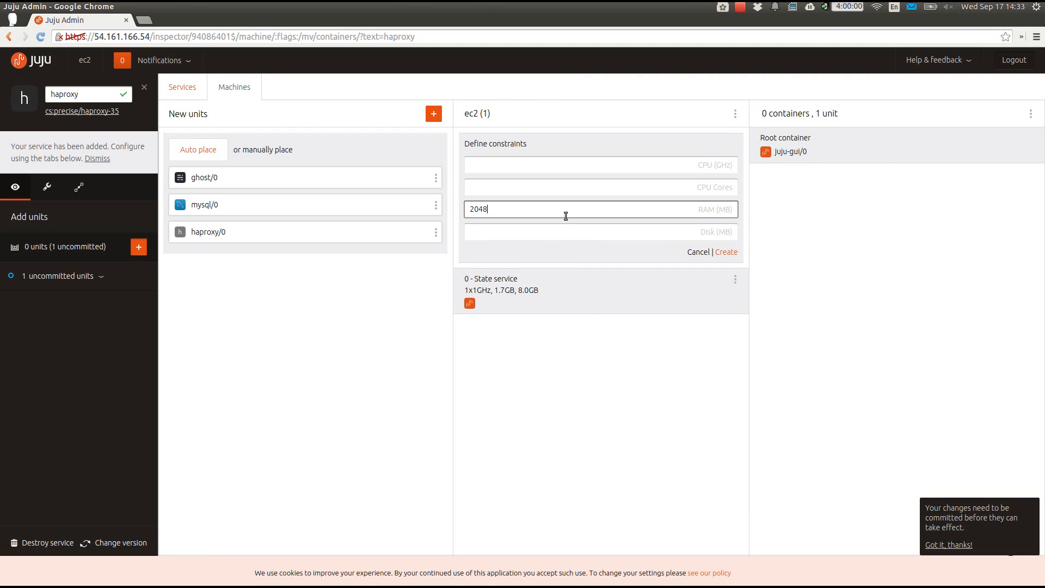
pyautogui.click(726, 251)
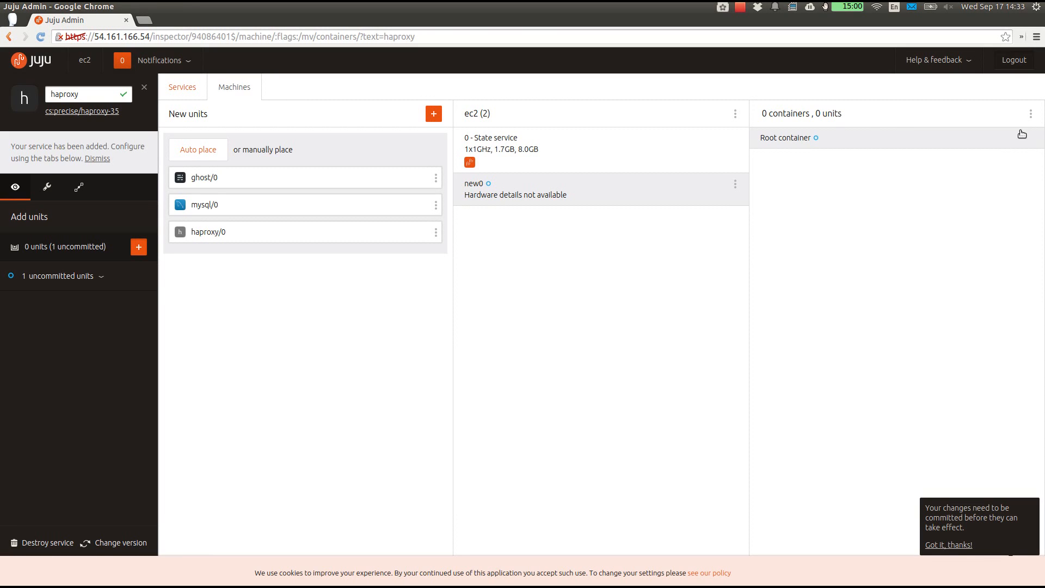
# Add two LXC containers (new1 and new2) to machine new0.
pyautogui.click(1026, 133)
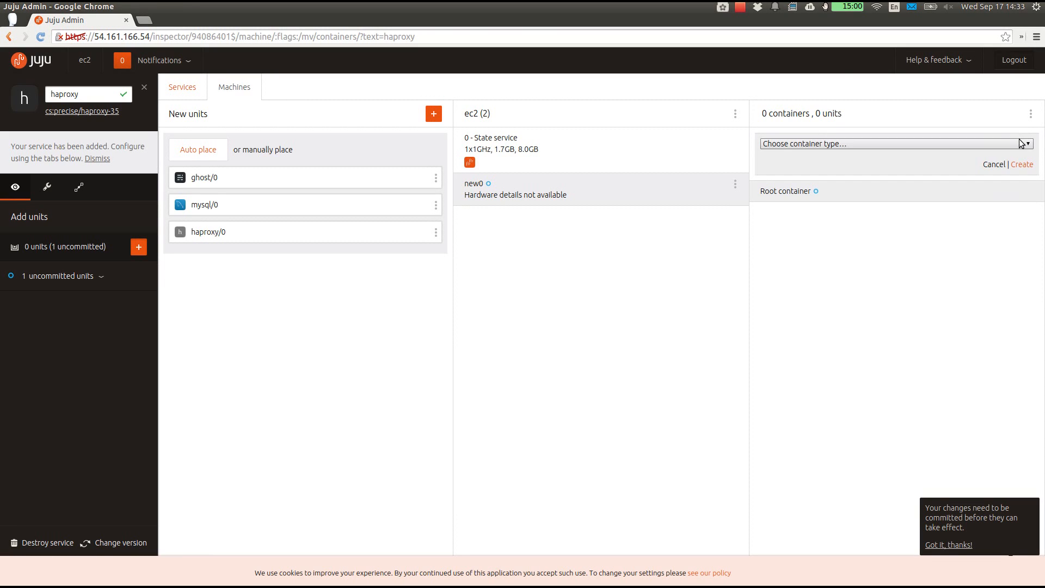
pyautogui.click(1023, 165)
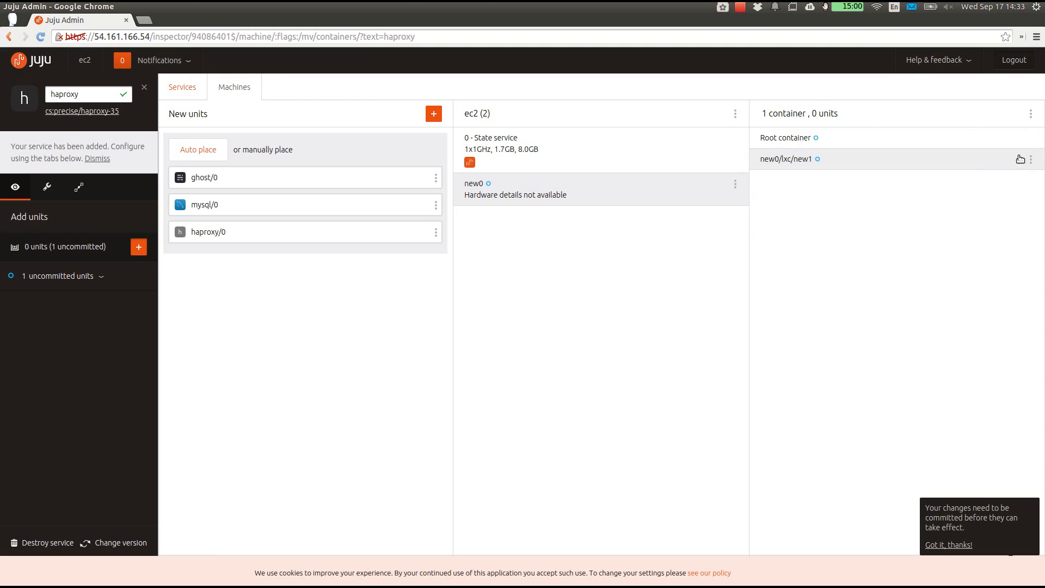
pyautogui.click(1032, 114)
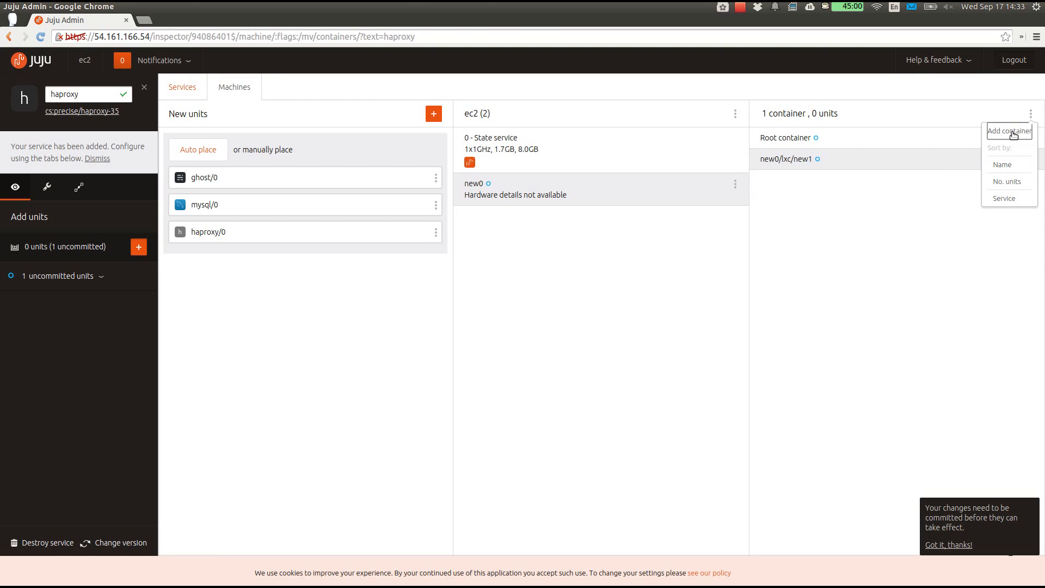
pyautogui.click(1009, 131)
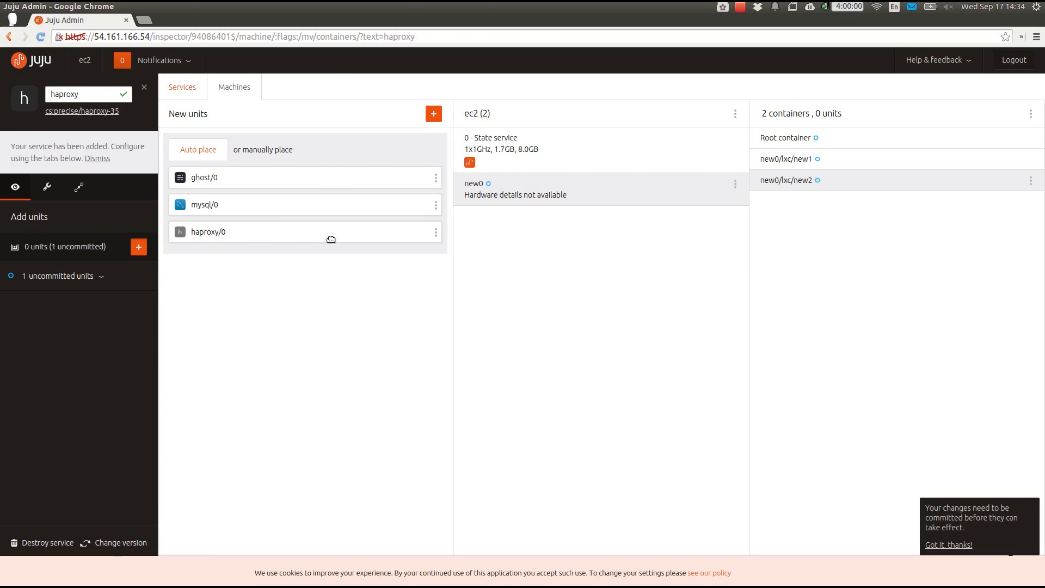
# Place the new units onto new0's containers and review the 11 pending changes.
pyautogui.moveTo(208, 231); pyautogui.dragTo(785, 137)
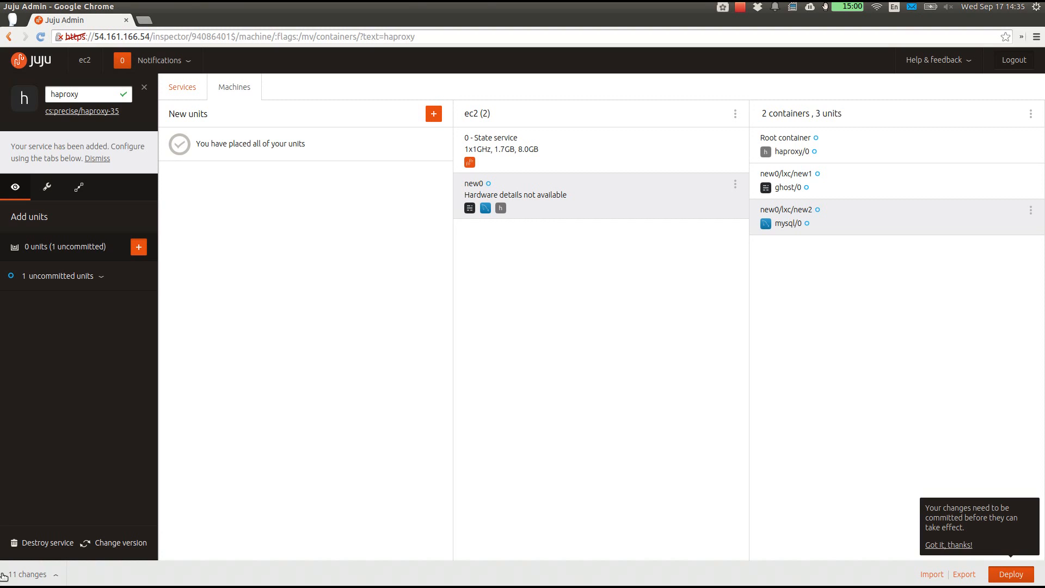
pyautogui.click(28, 575)
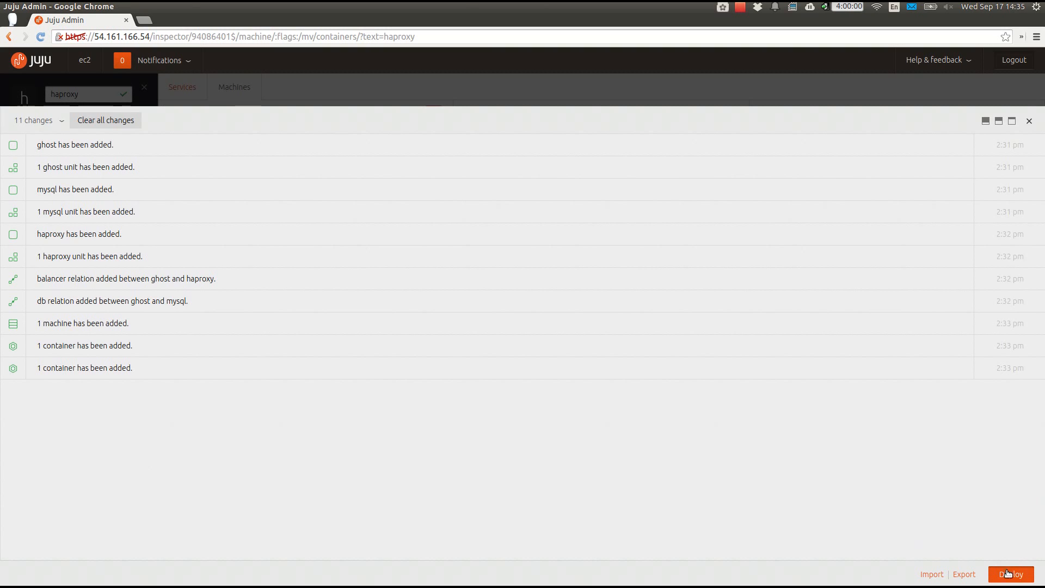
# Deploy and commit all pending changes until none remain, returning to the services canvas.
pyautogui.click(1010, 574)
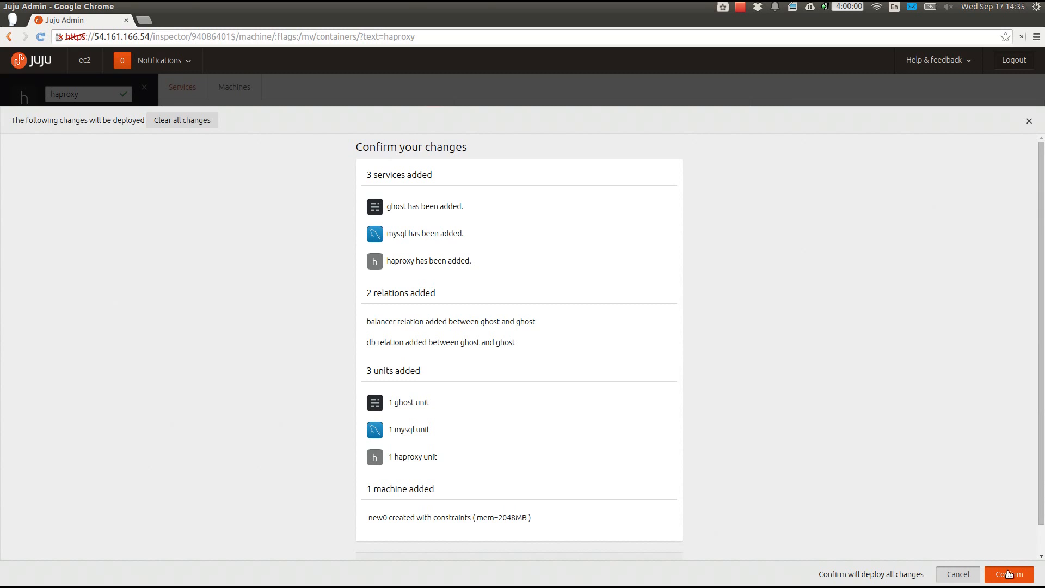
pyautogui.click(1008, 574)
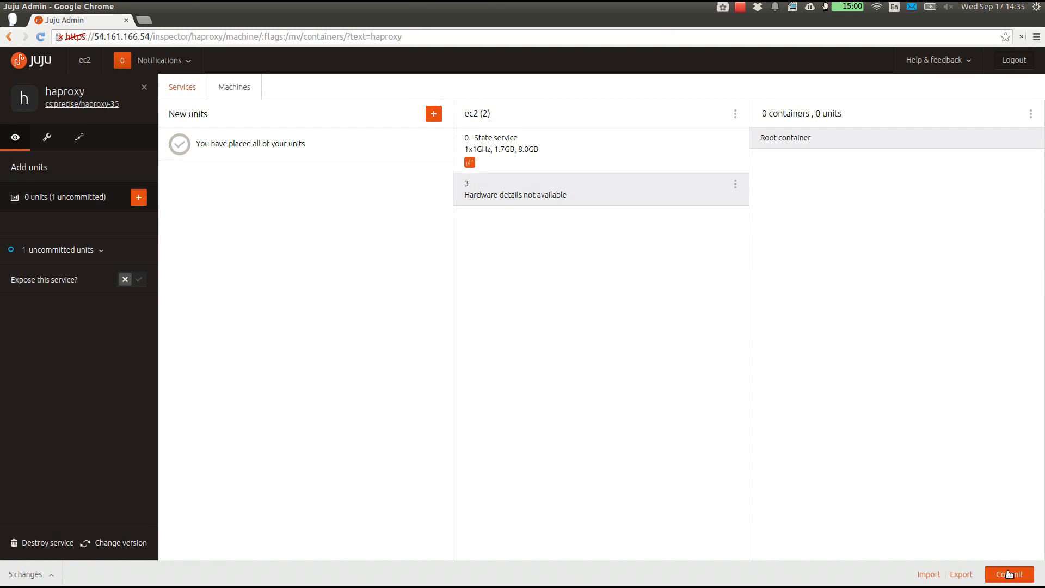
pyautogui.click(1010, 574)
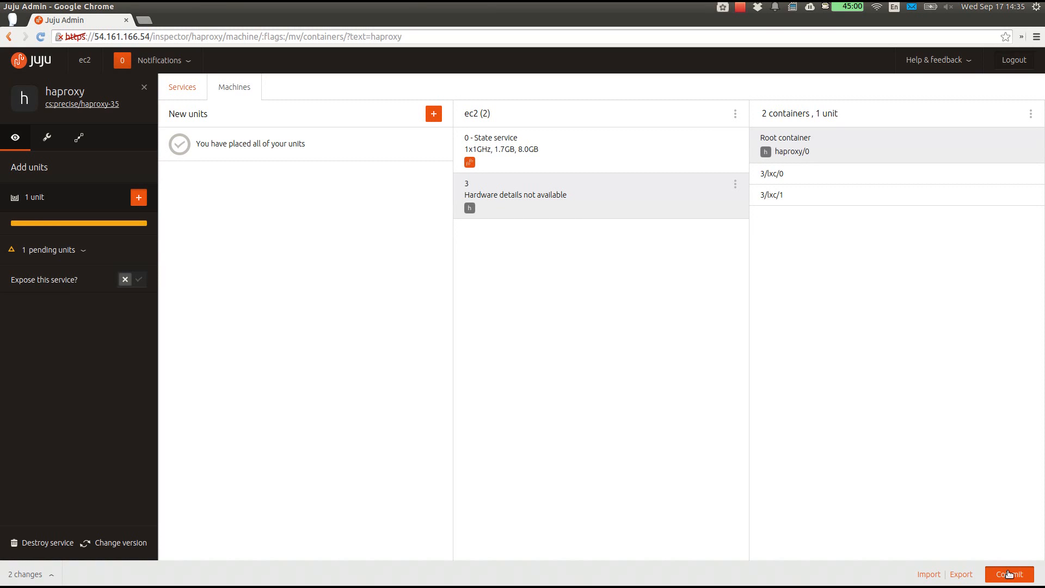
pyautogui.click(1010, 574)
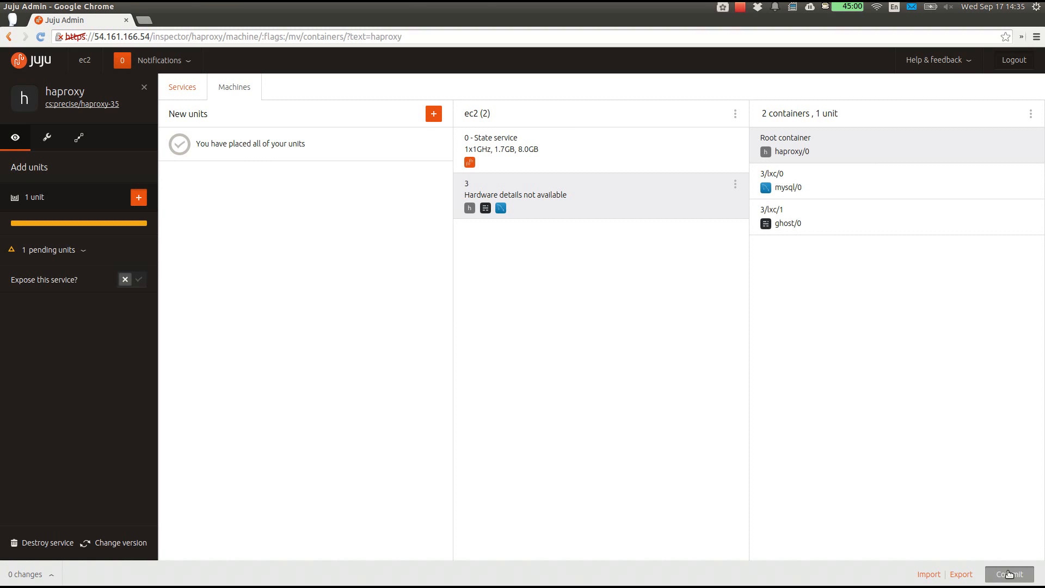
pyautogui.moveTo(183, 67)
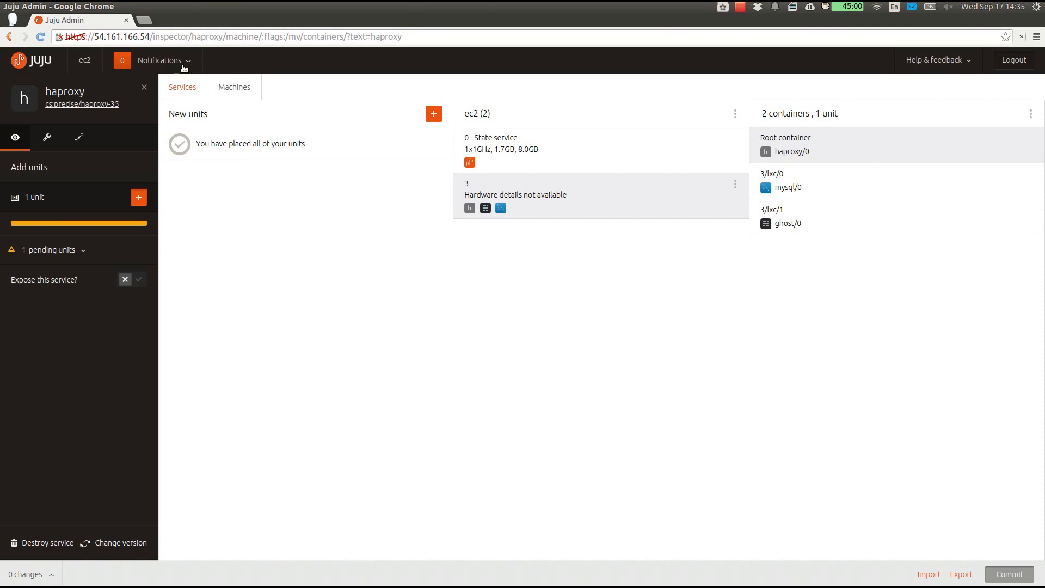
pyautogui.click(182, 87)
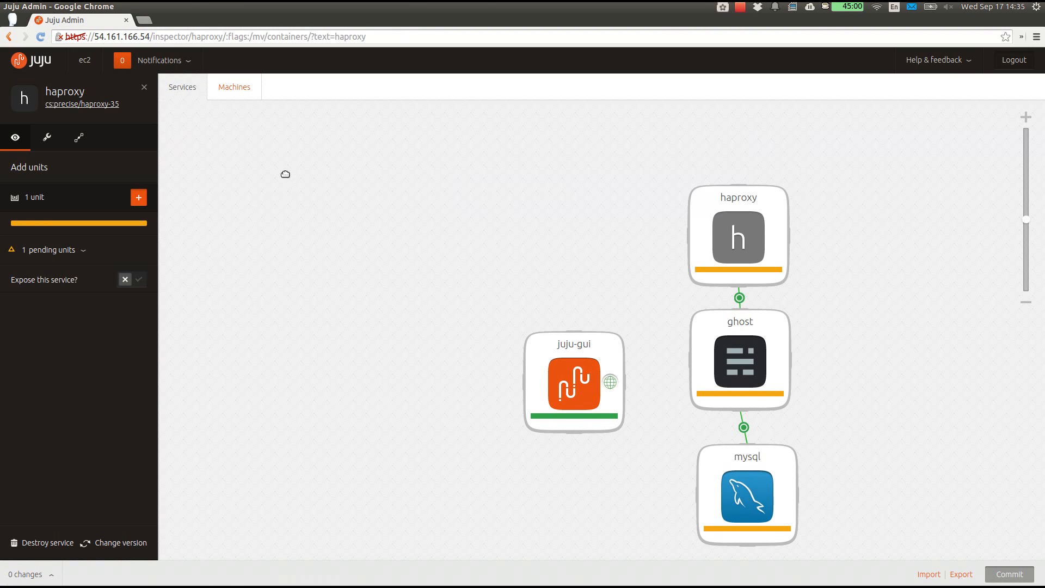
# Expose haproxy and open unit haproxy/0's public address in a new tab.
pyautogui.click(143, 87)
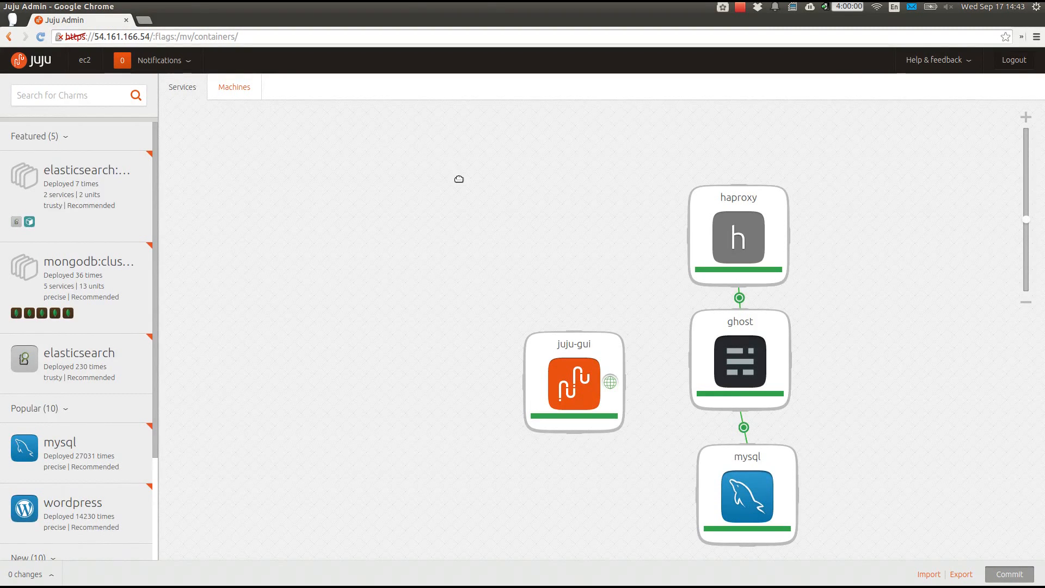
pyautogui.moveTo(757, 221)
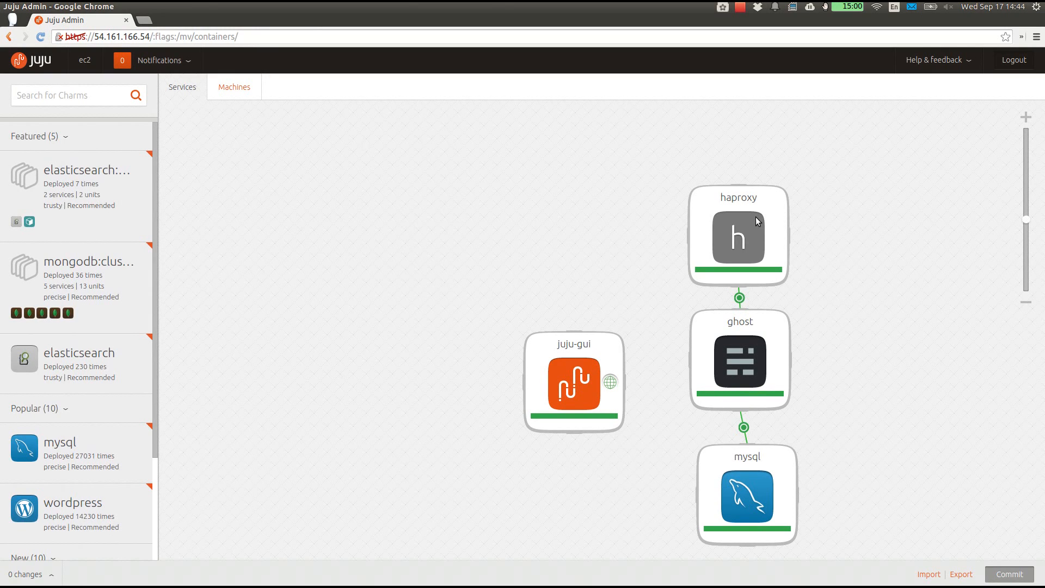
pyautogui.click(738, 236)
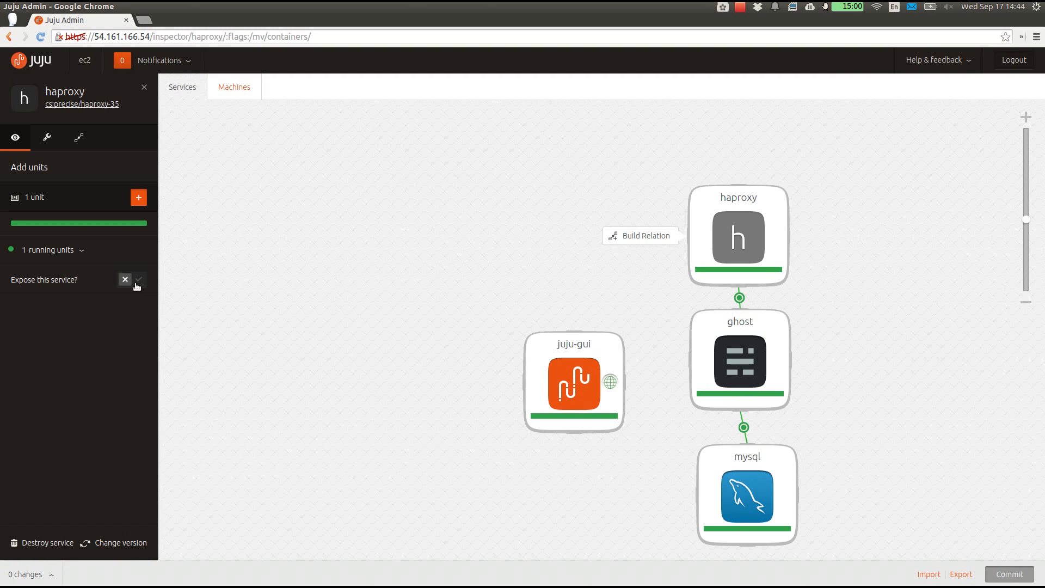
pyautogui.click(139, 280)
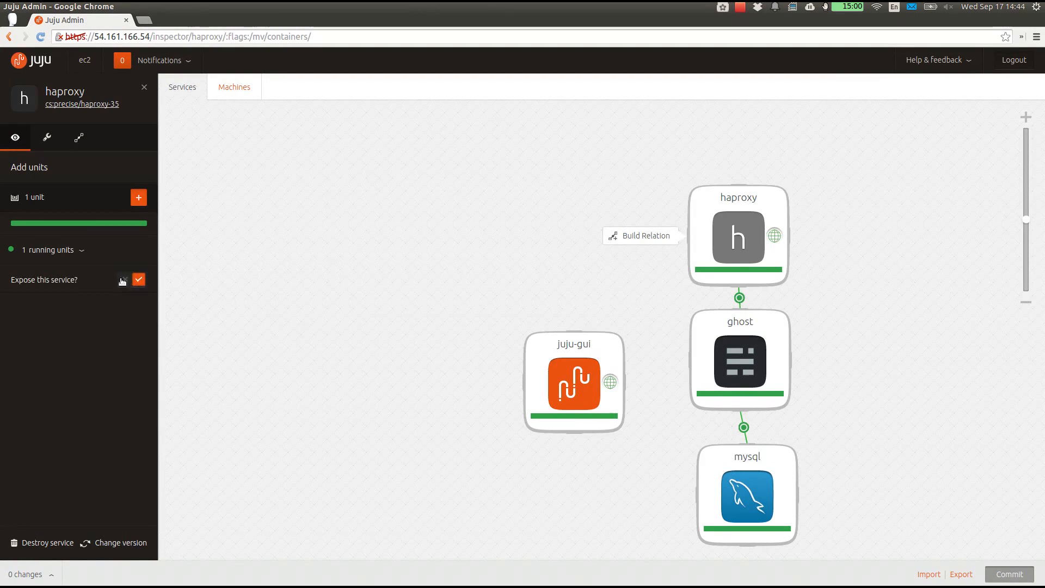
pyautogui.click(46, 292)
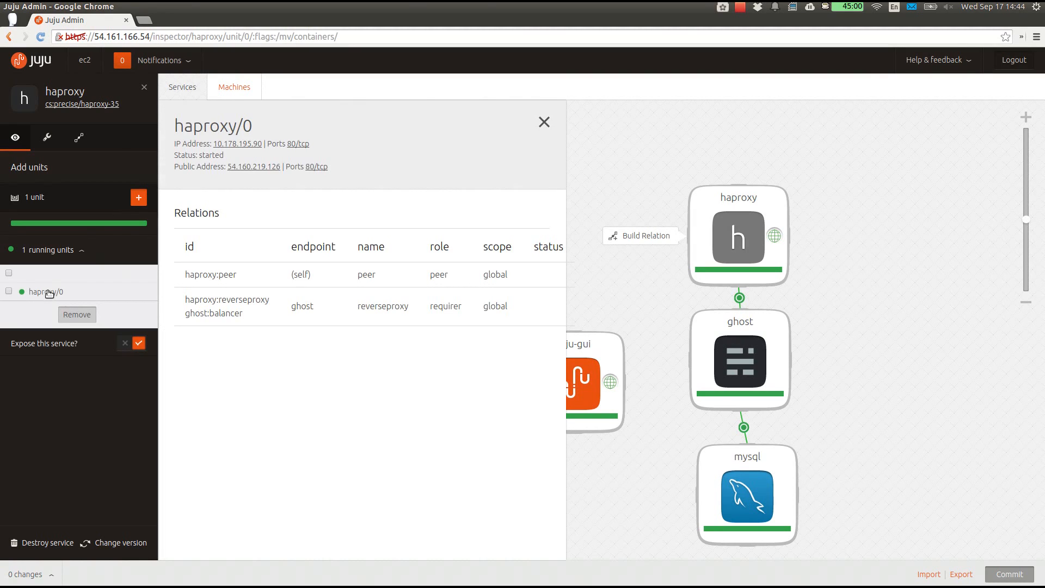
pyautogui.click(254, 167)
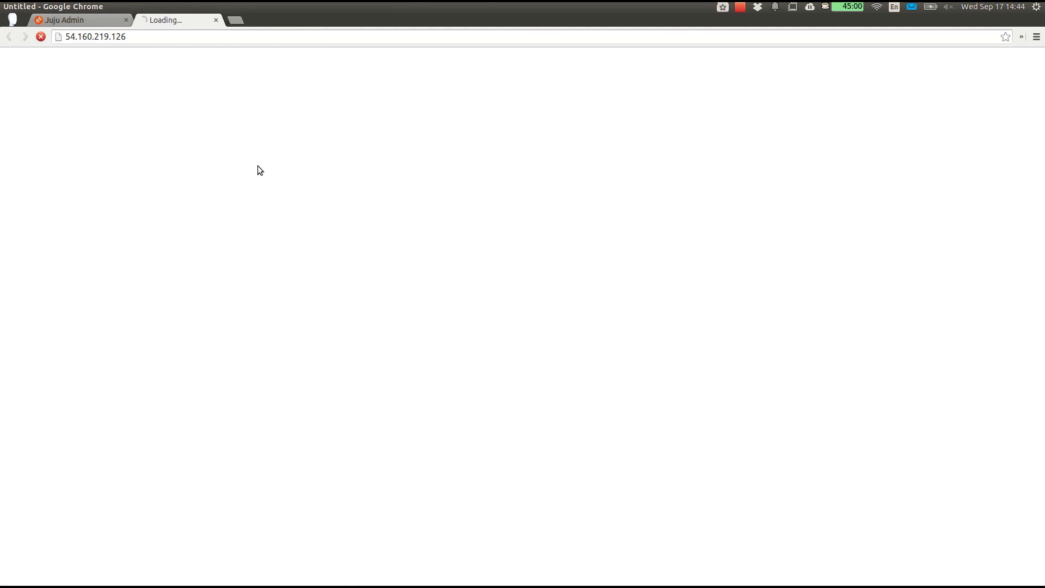